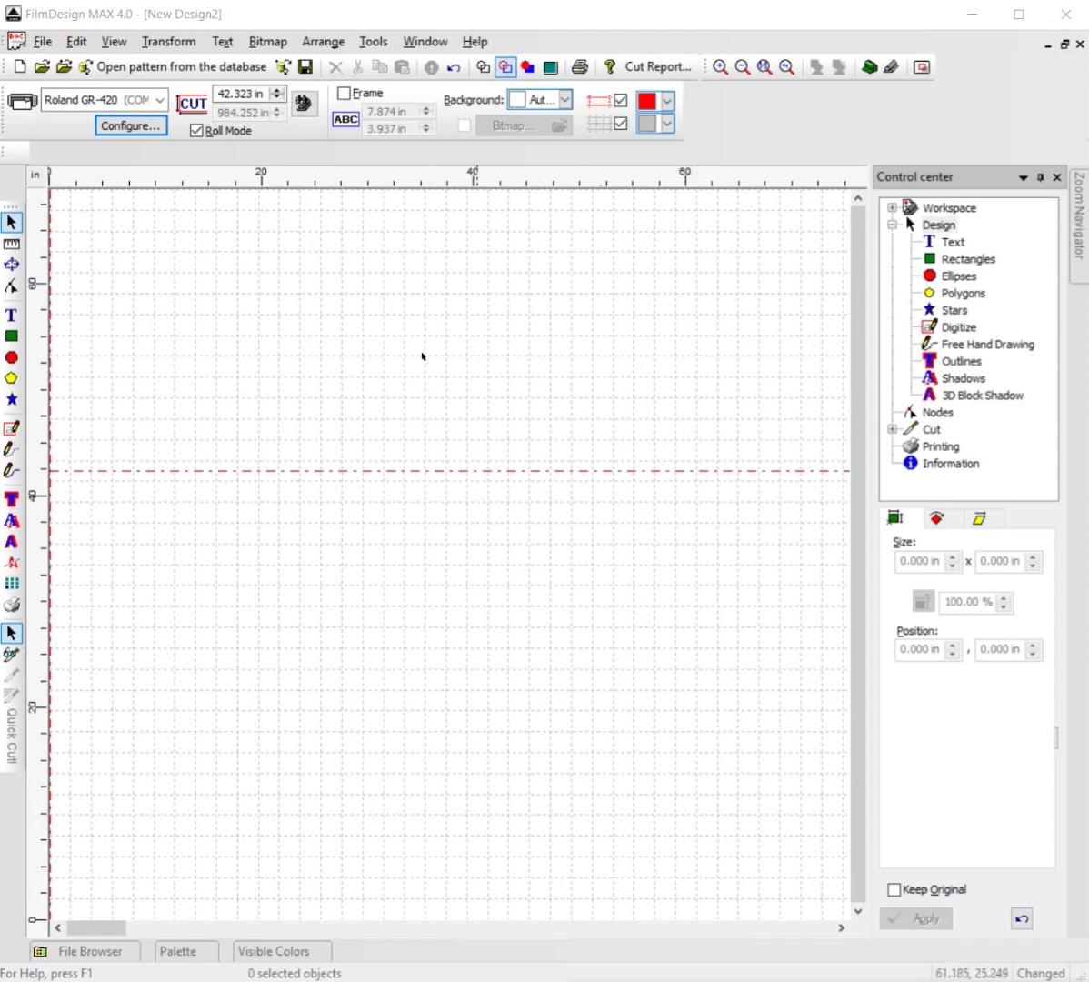
mouse_move(140, 318)
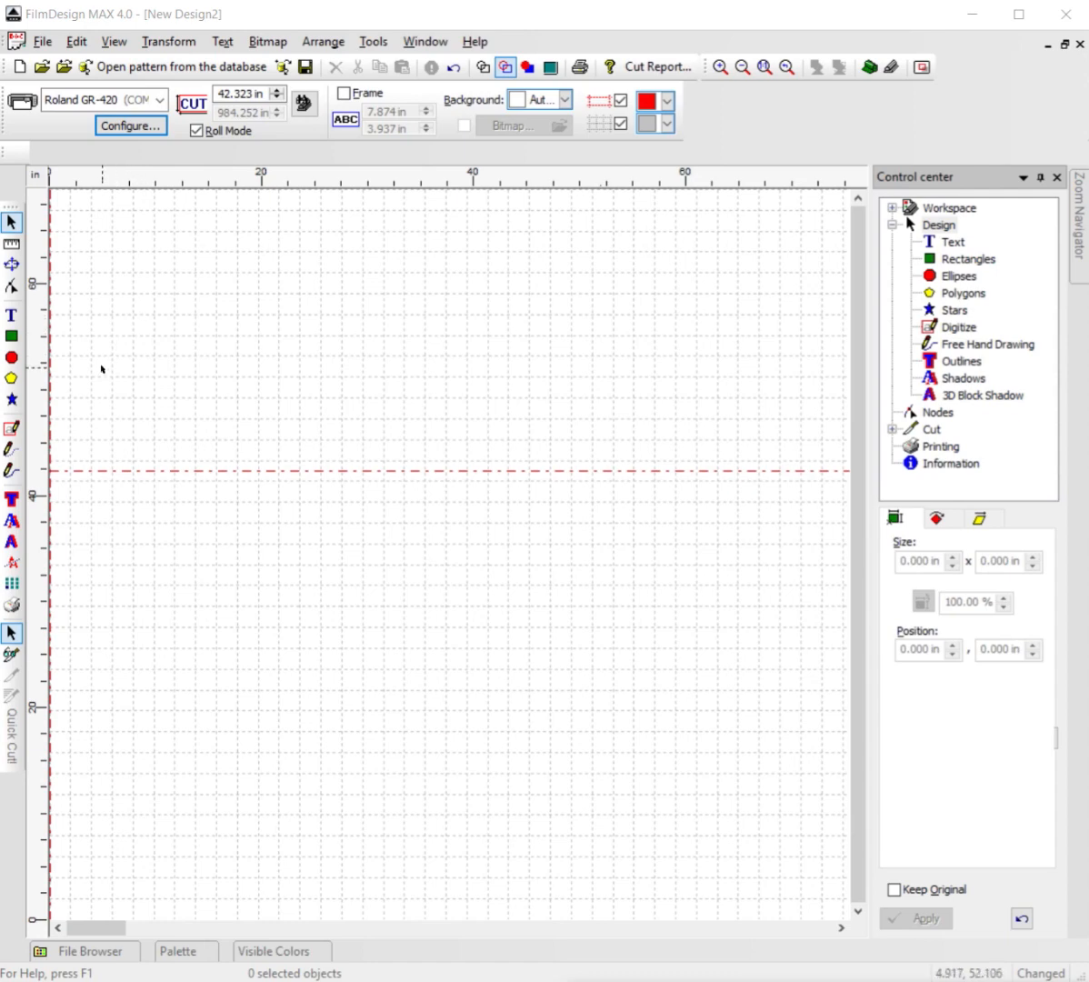
mouse_move(99, 336)
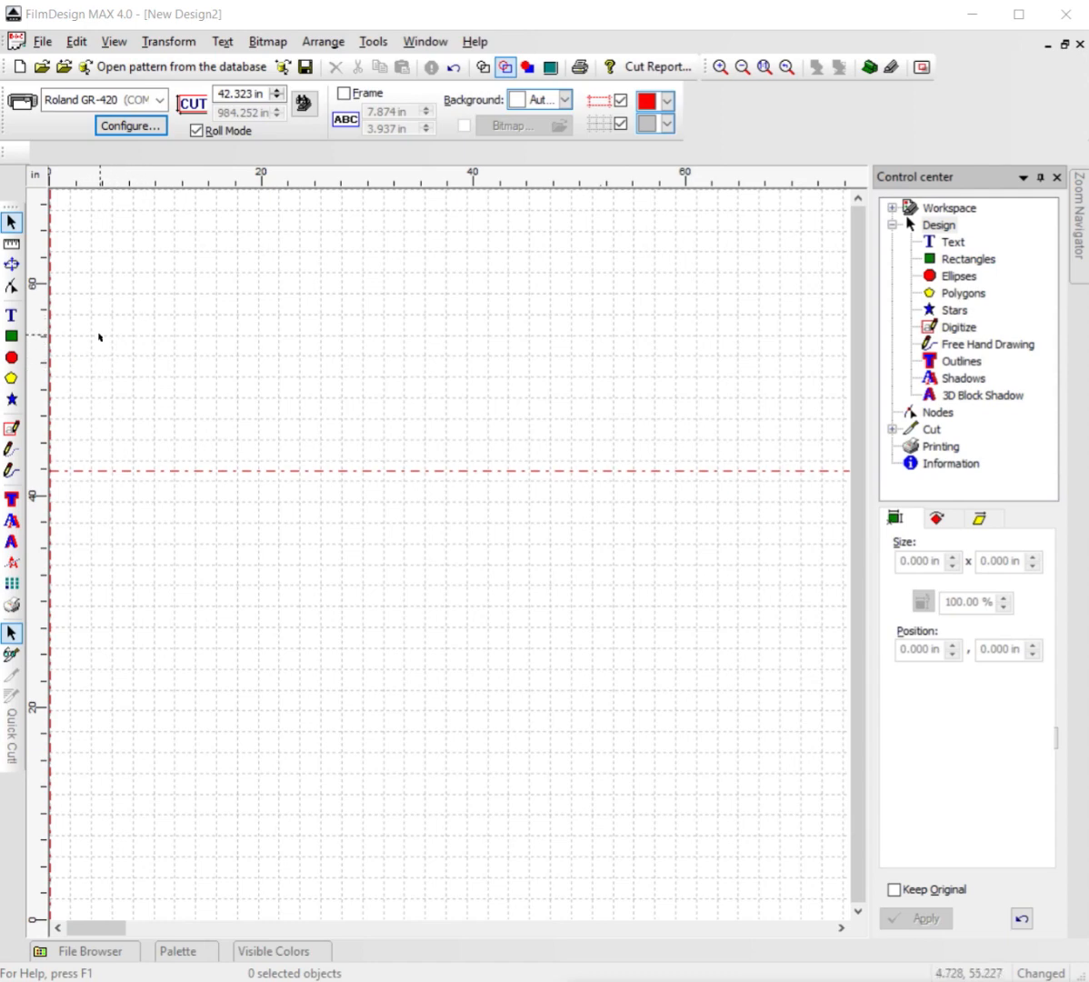
Step: Activate the Text tool (Arial Regular, 3.937 in) and place an insertion point on the canvas
left_click(12, 313)
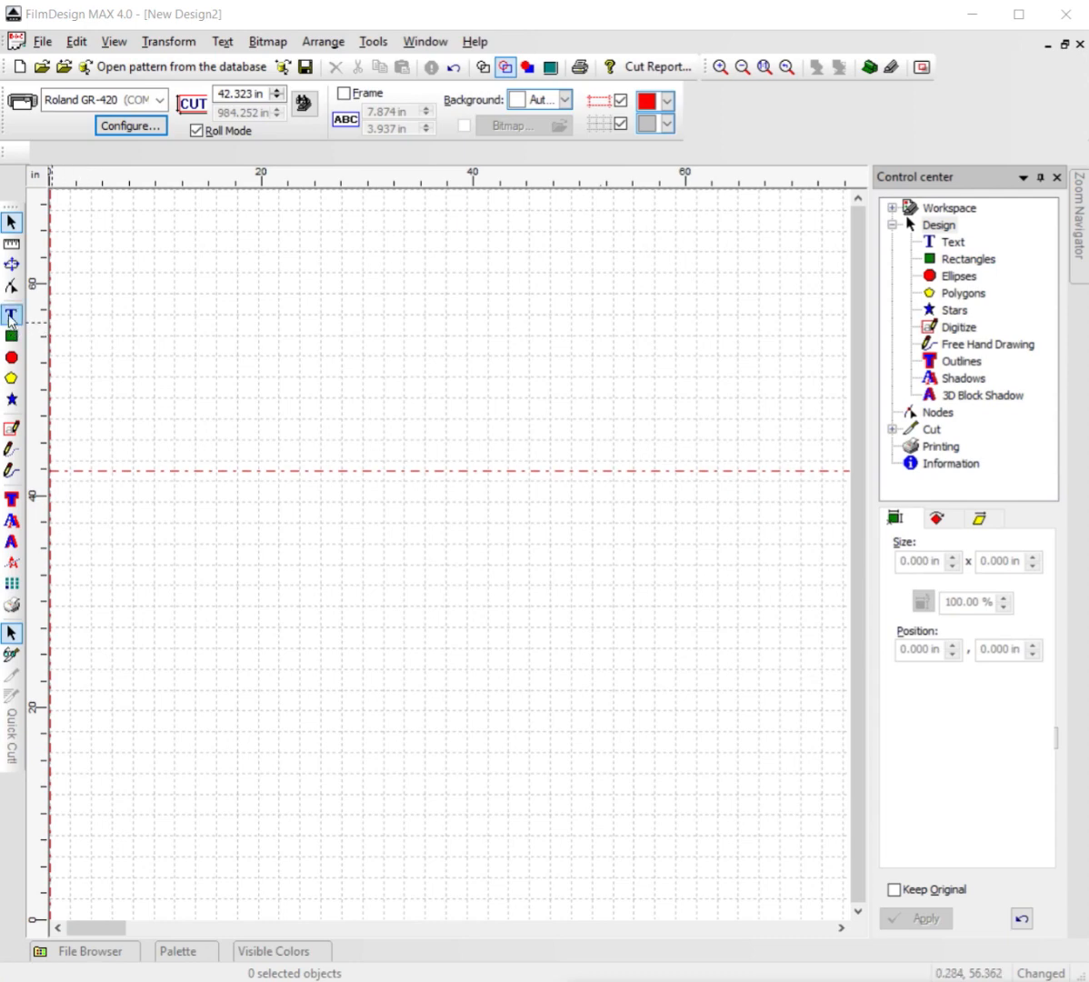
left_click(11, 316)
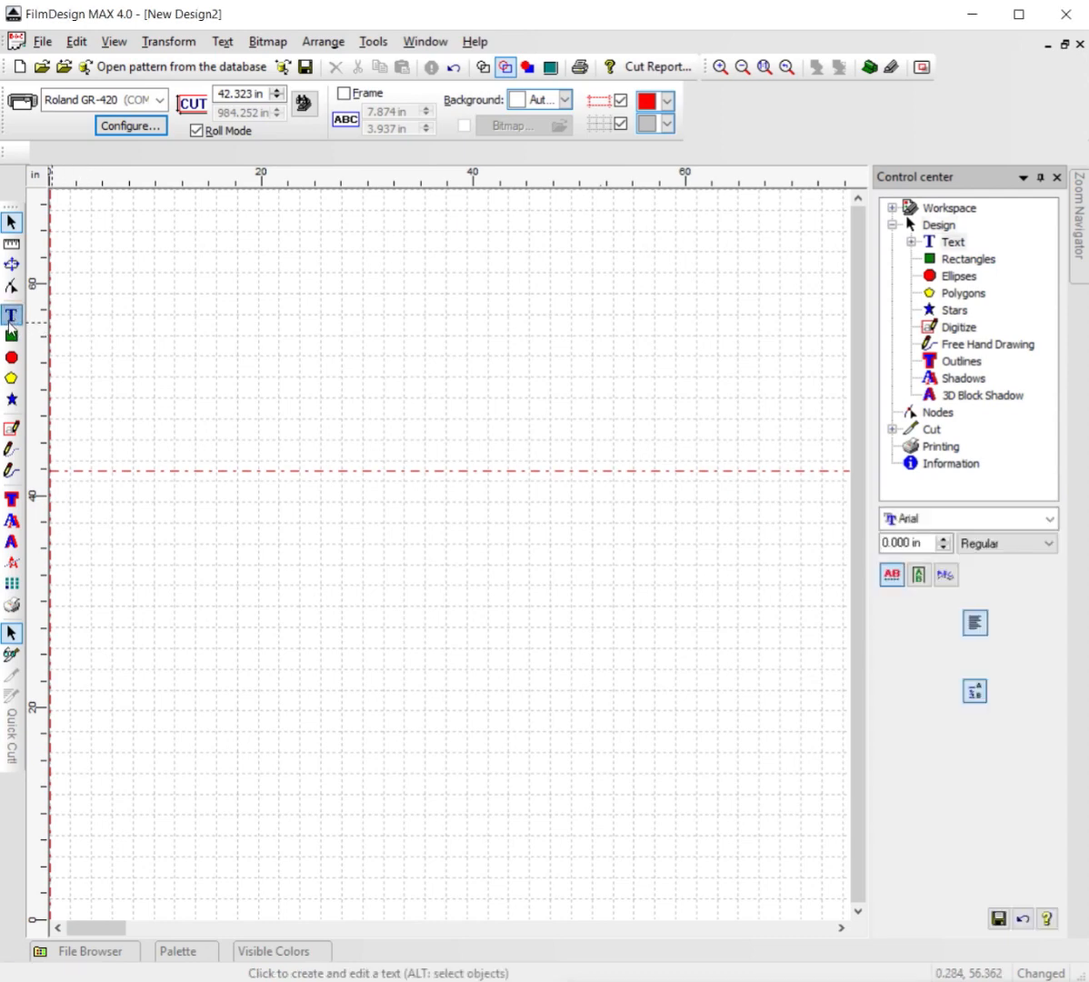
left_click(12, 314)
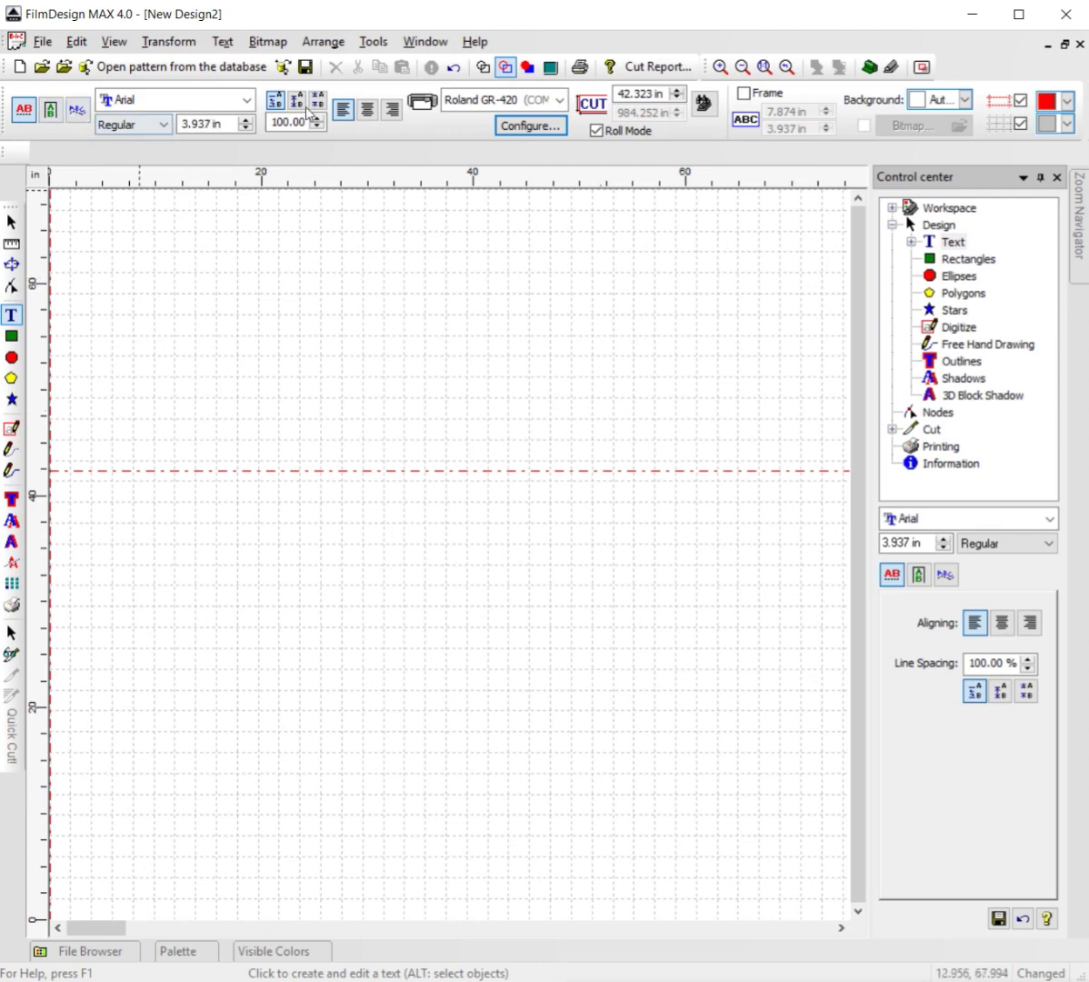
left_click(344, 109)
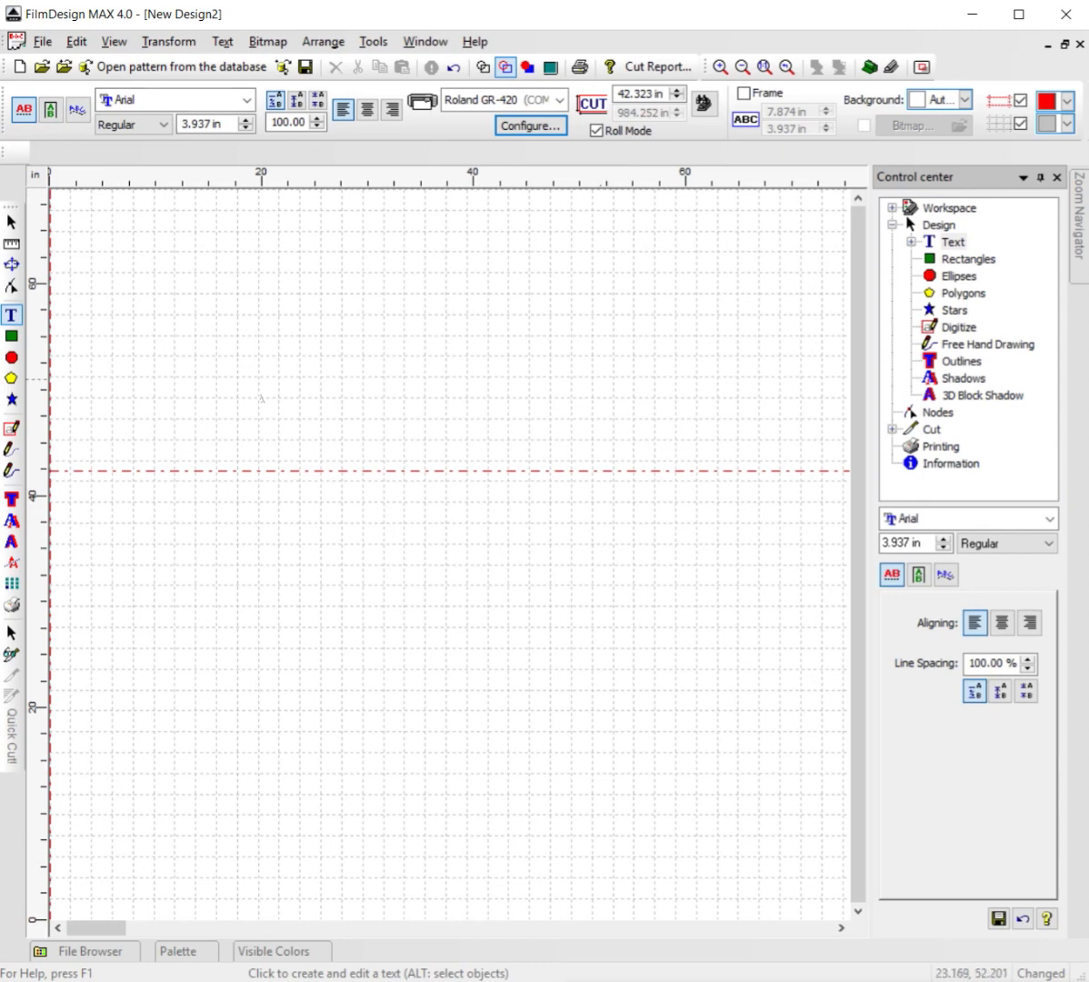
mouse_move(211, 596)
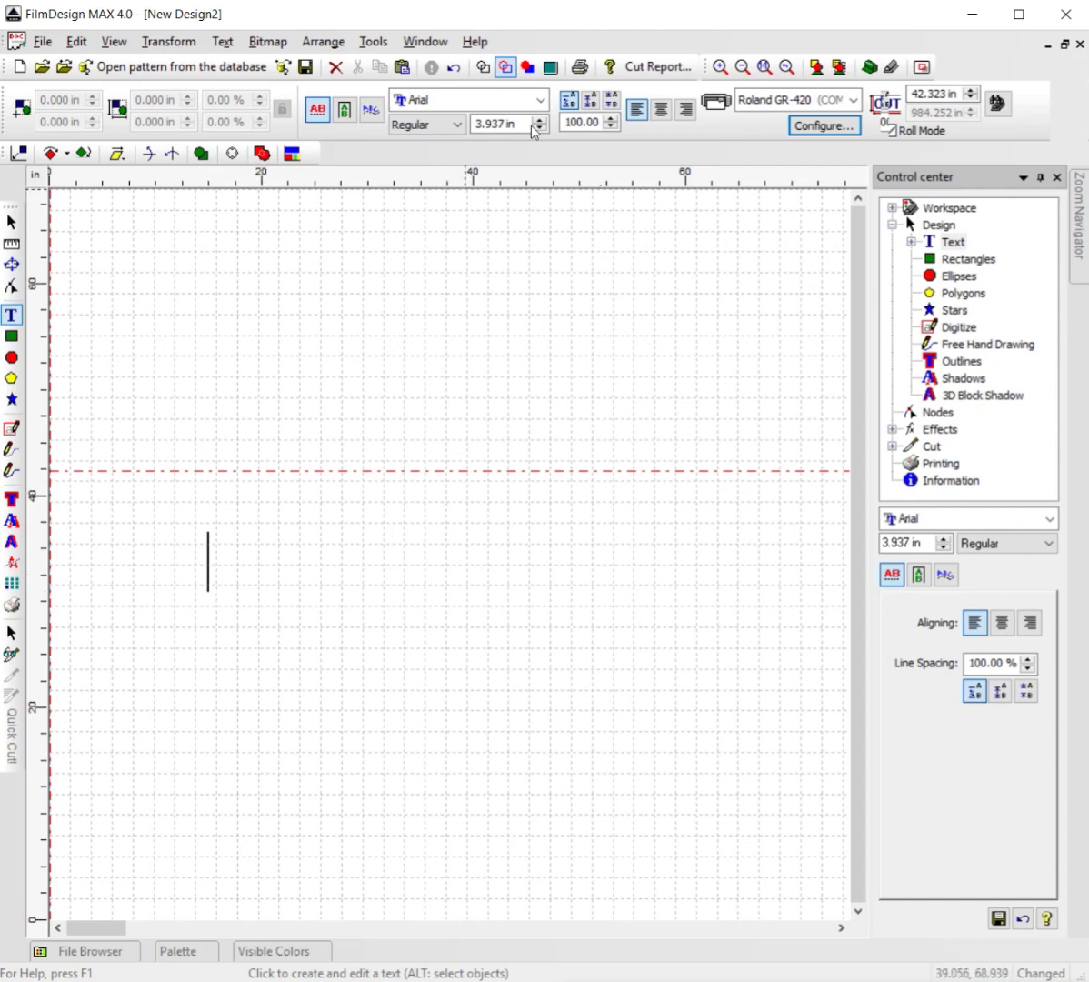
Step: Check the font and style dropdowns, keeping Arial Regular at 2.000 in height
left_click(468, 100)
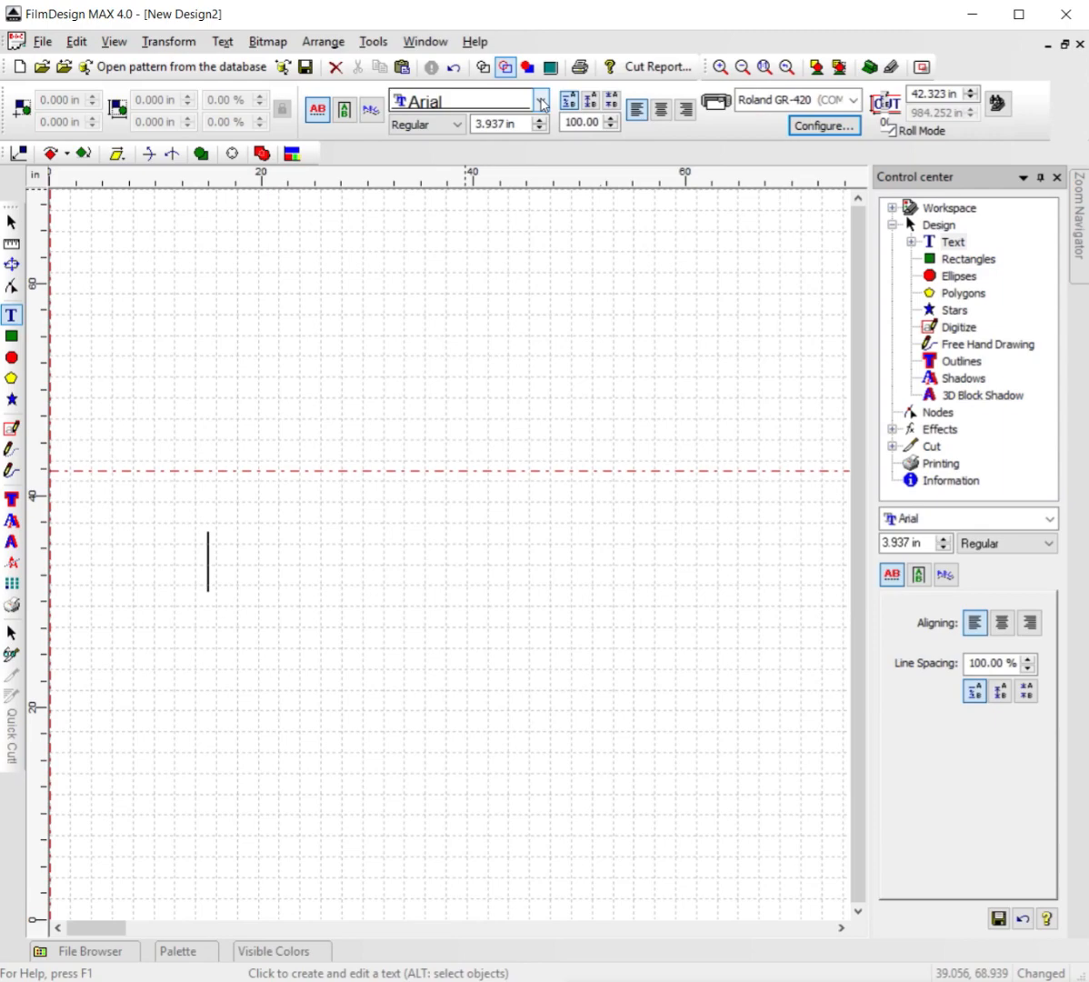
left_click(542, 100)
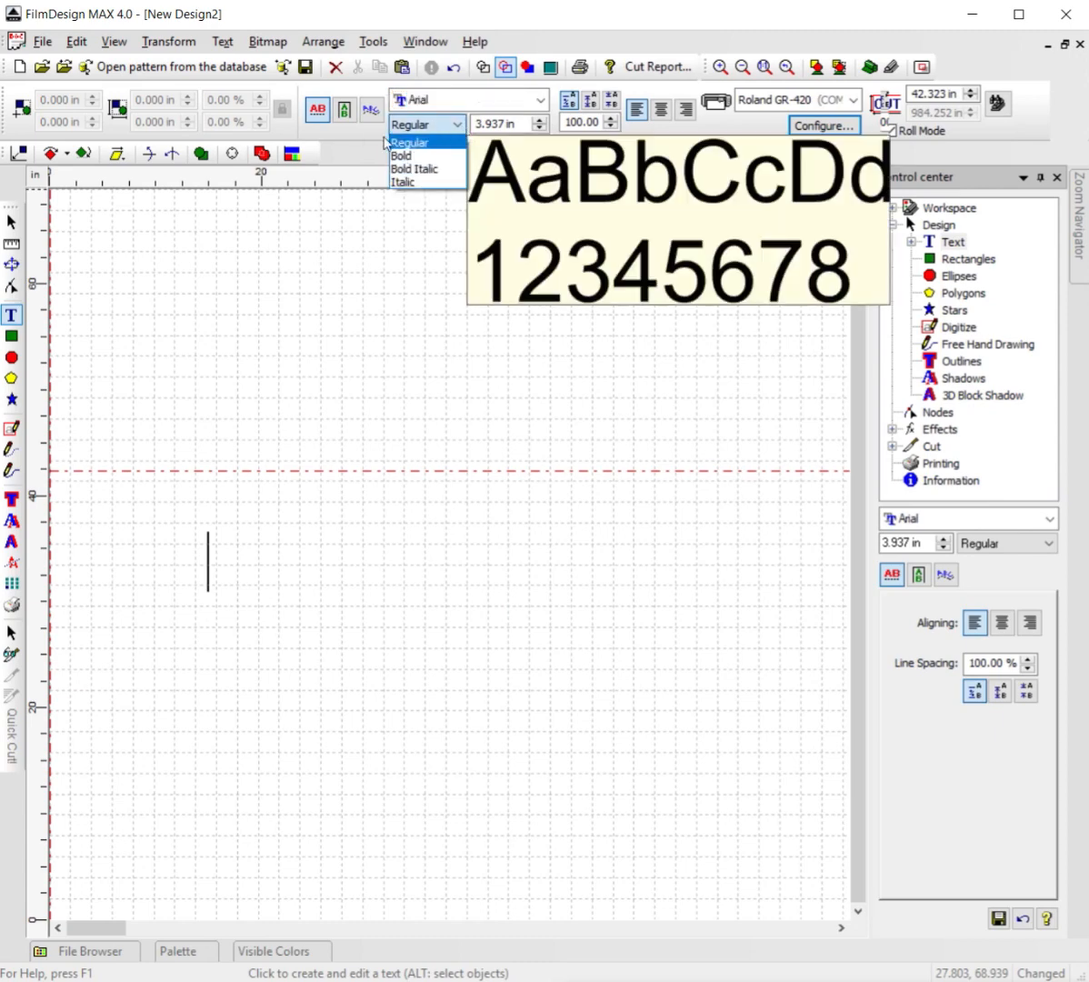
mouse_move(362, 153)
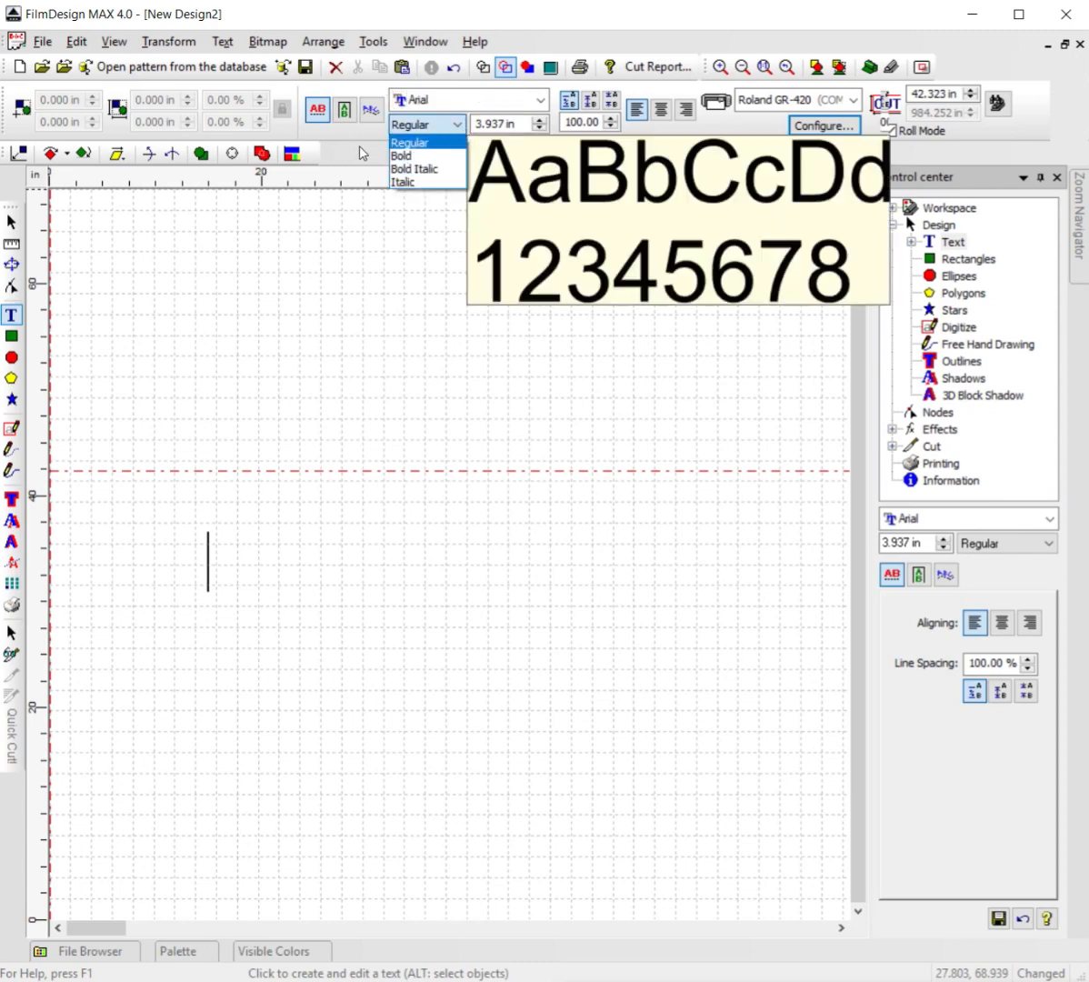
left_click(410, 142)
type("2.000")
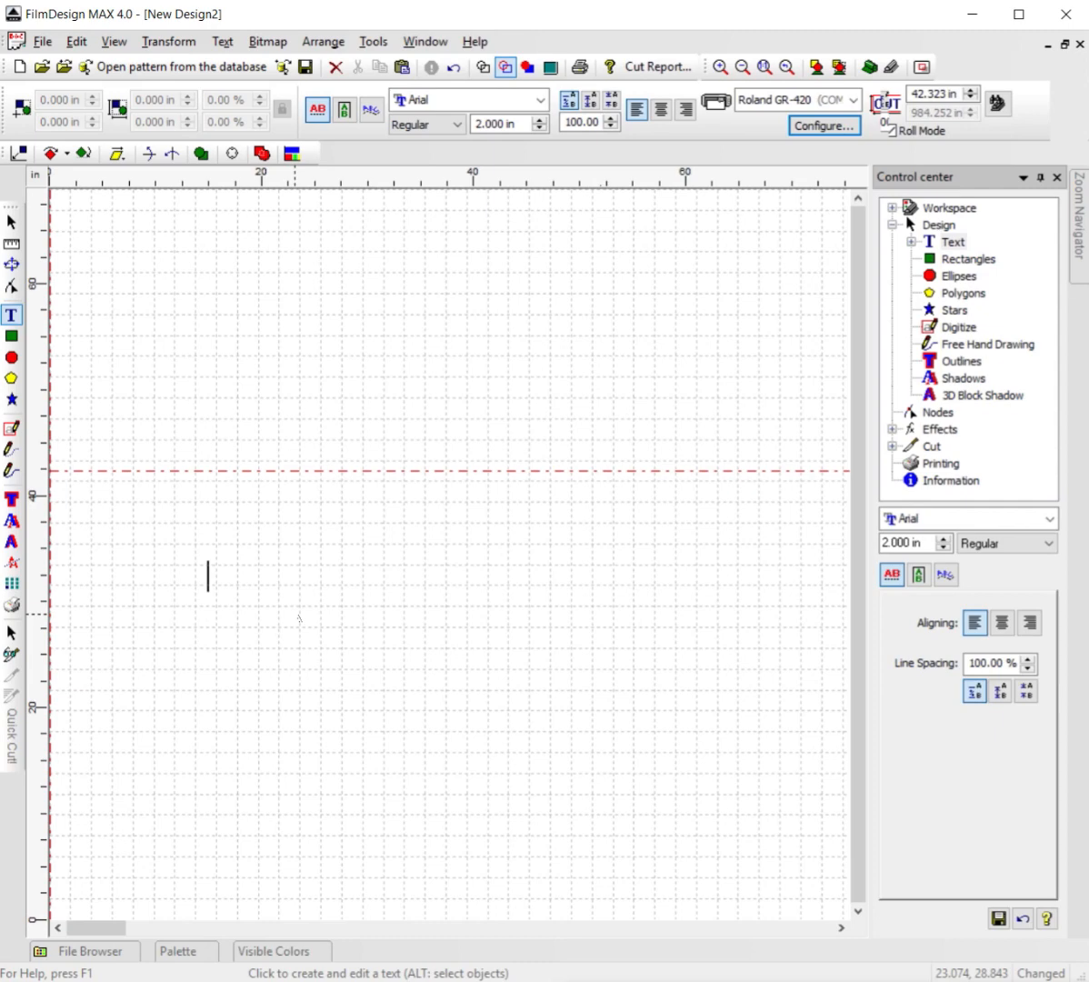
Step: Type the sample text 'gvuvkhbkh' at the insertion point
type("gvuv")
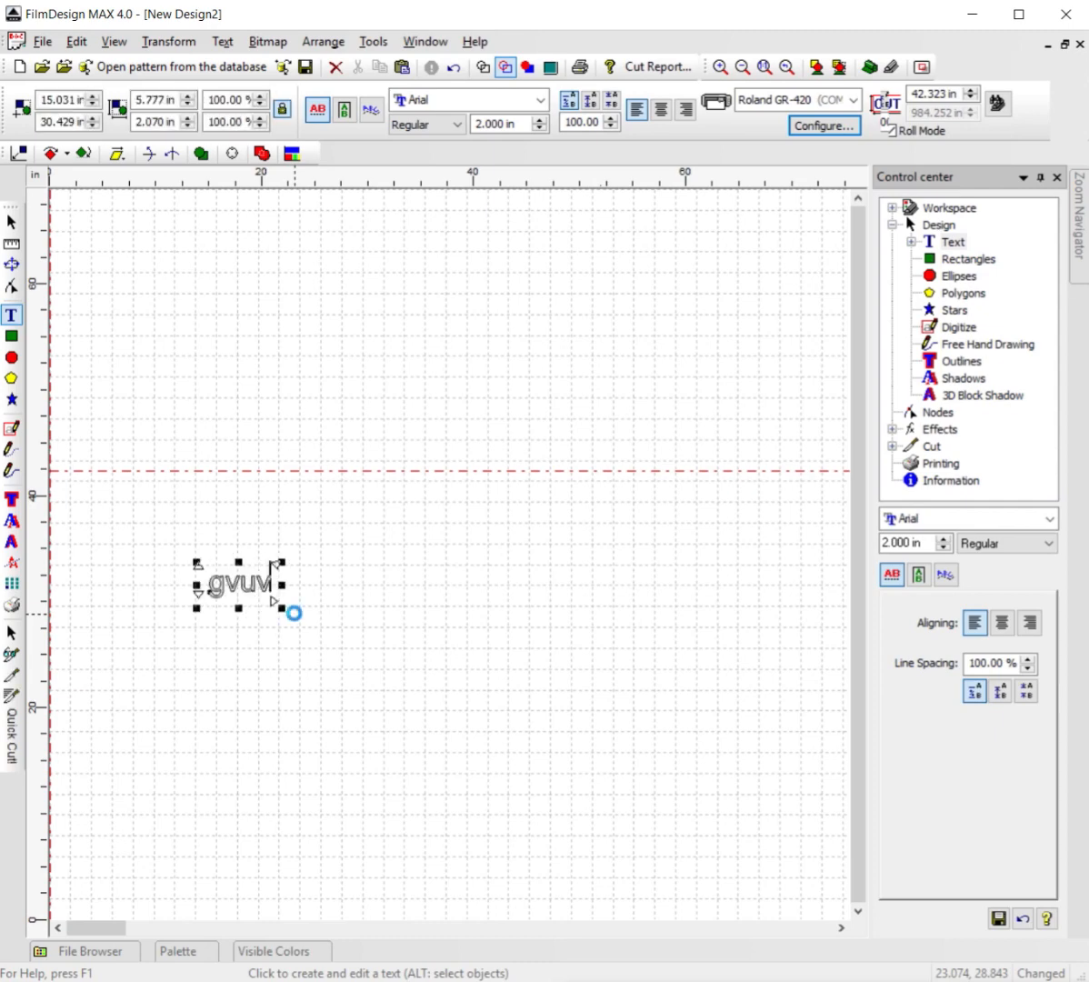
type("khbkh")
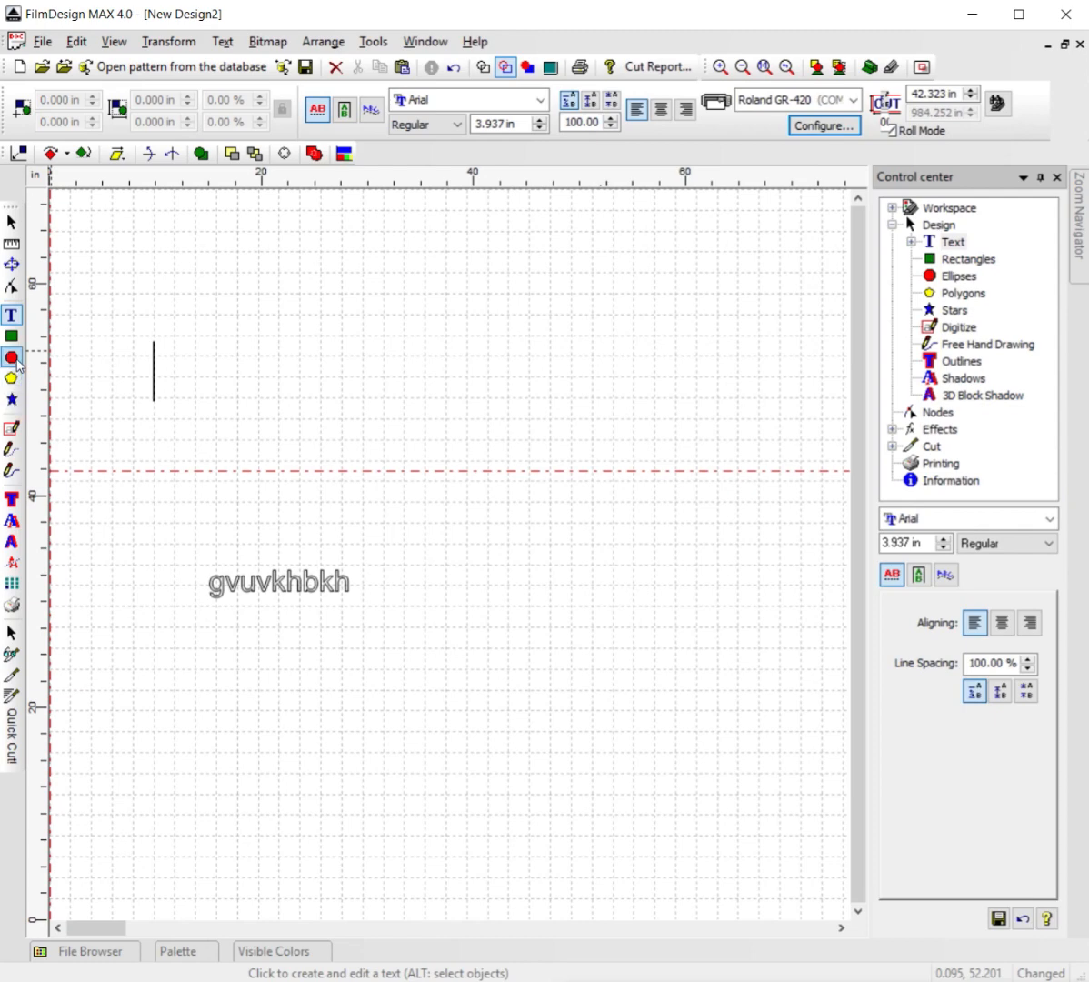
Step: Draw a wide ellipse below the 'gvuvkhbkh' text and start Fit Text to Path
left_click(11, 356)
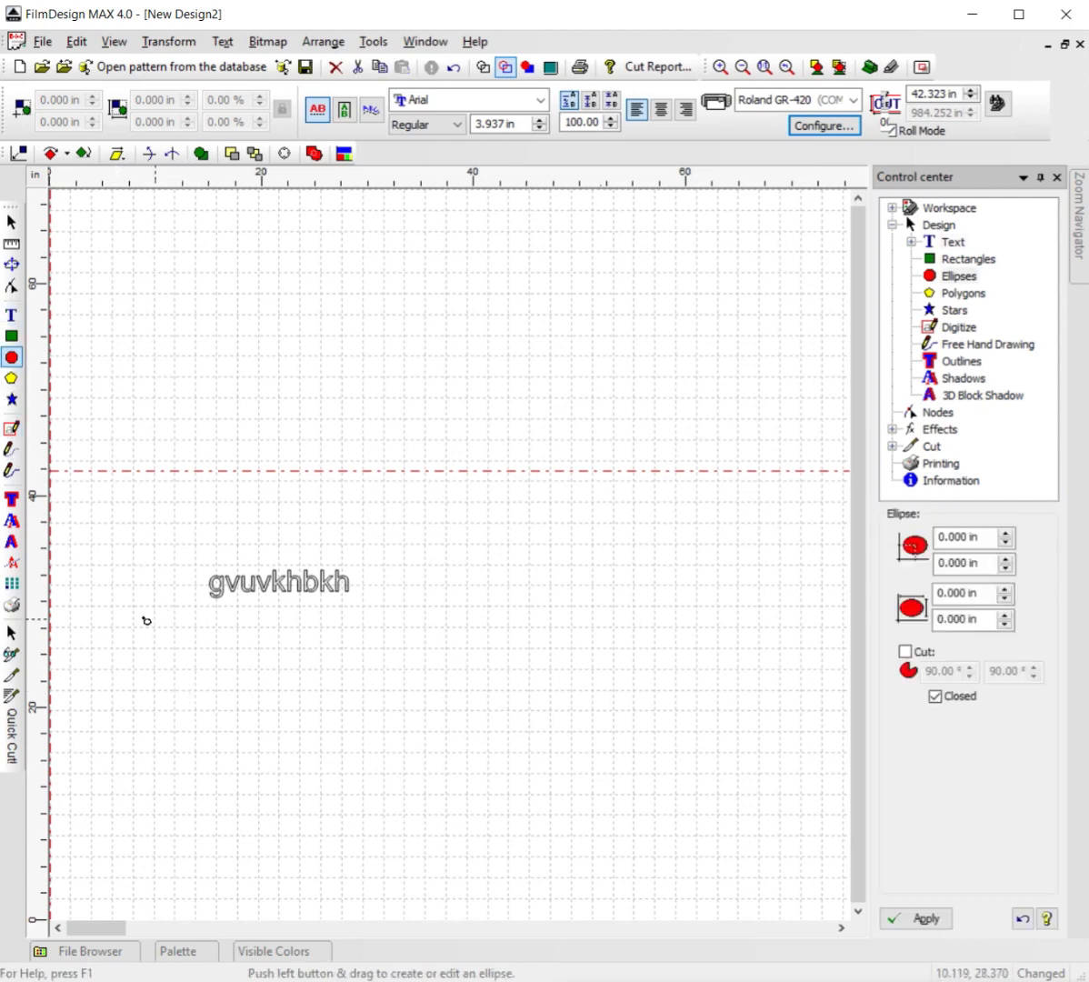
left_click_drag(145, 621, 503, 778)
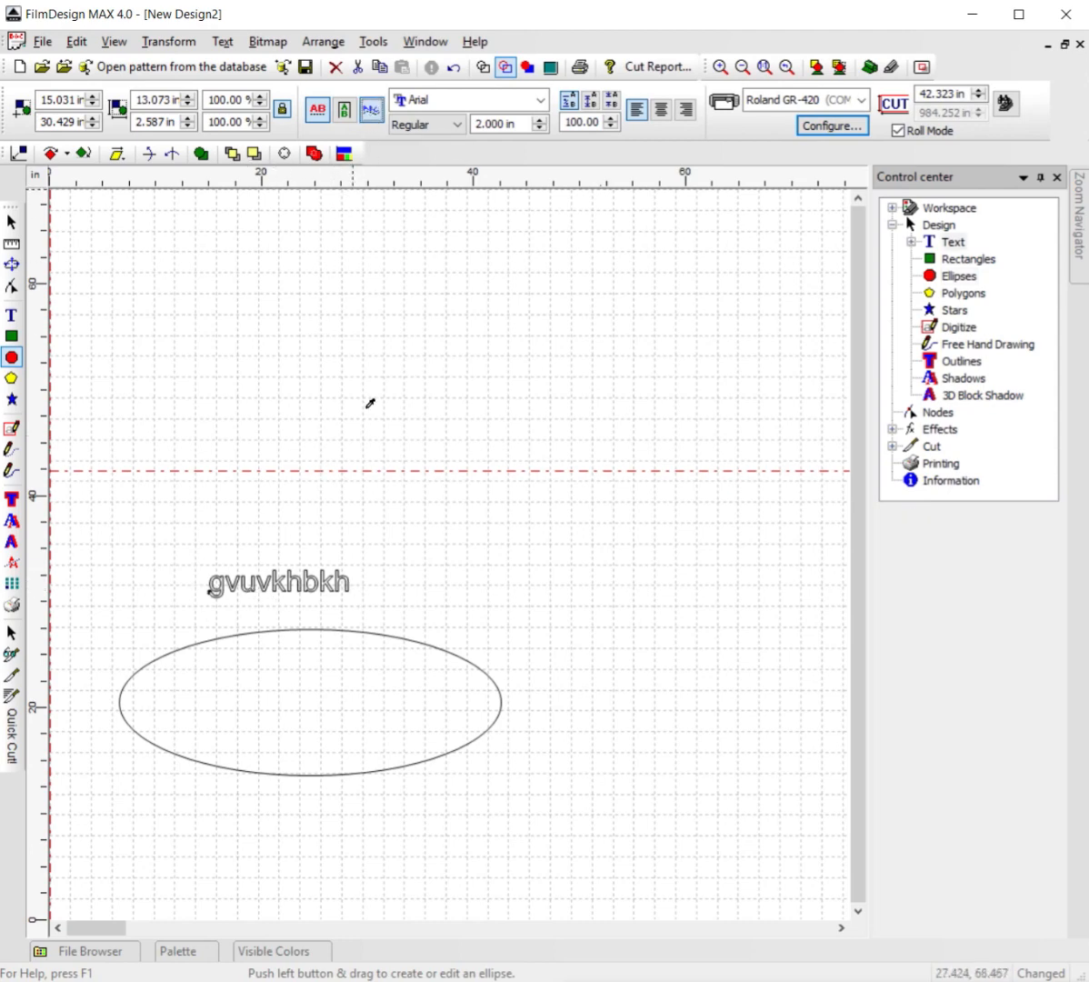
left_click(371, 109)
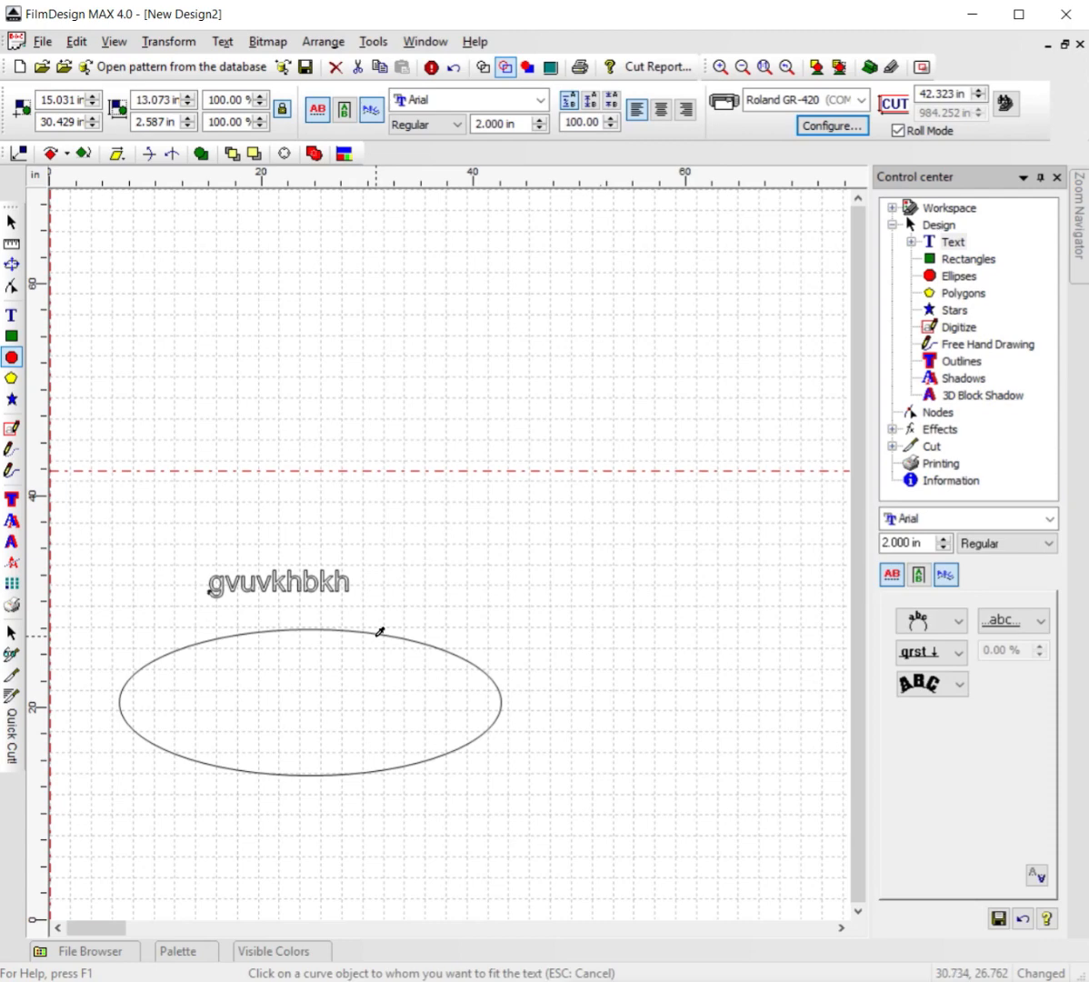